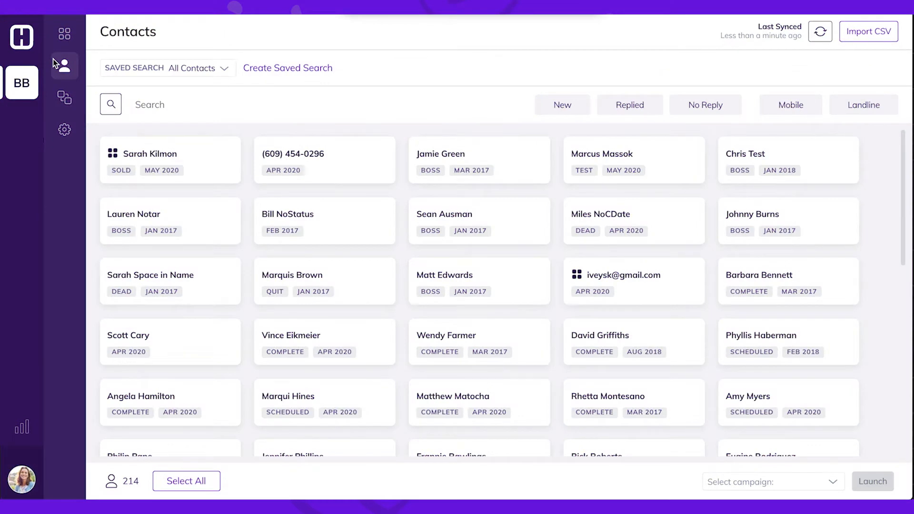
pyautogui.moveTo(735, 45)
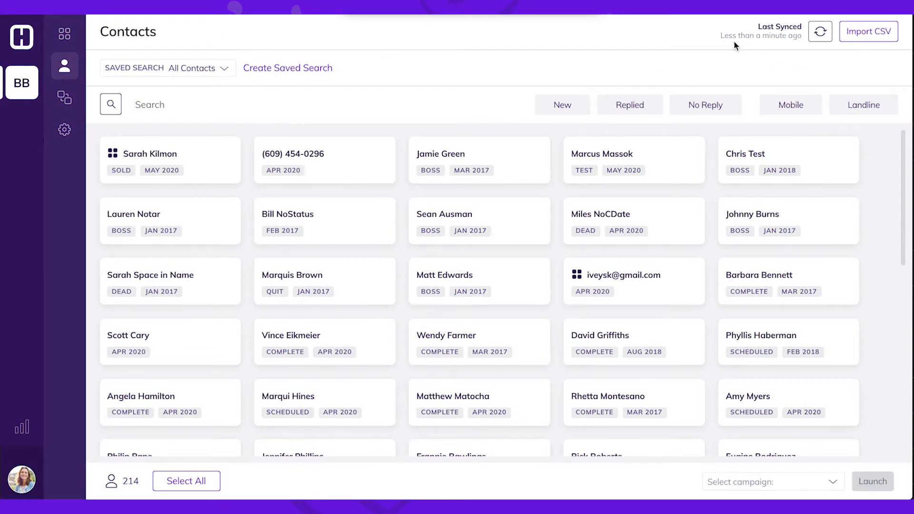
pyautogui.moveTo(868, 31)
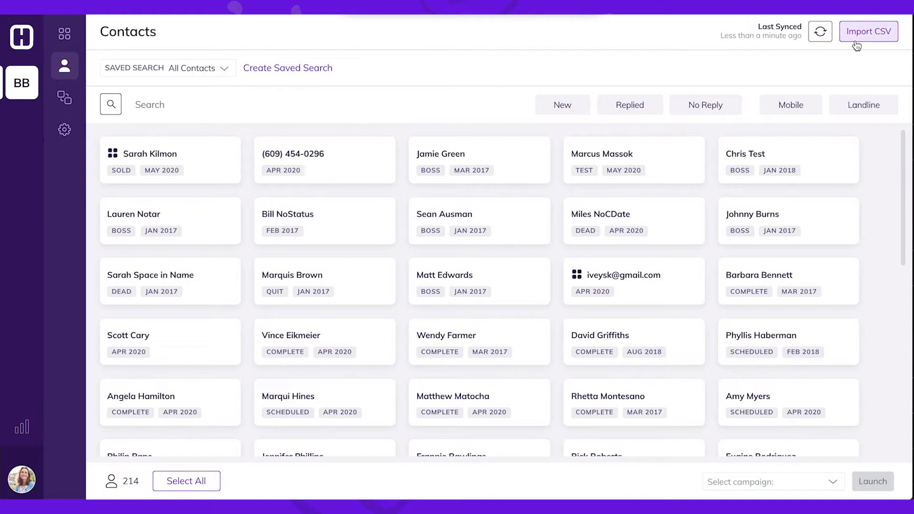
pyautogui.moveTo(790, 72)
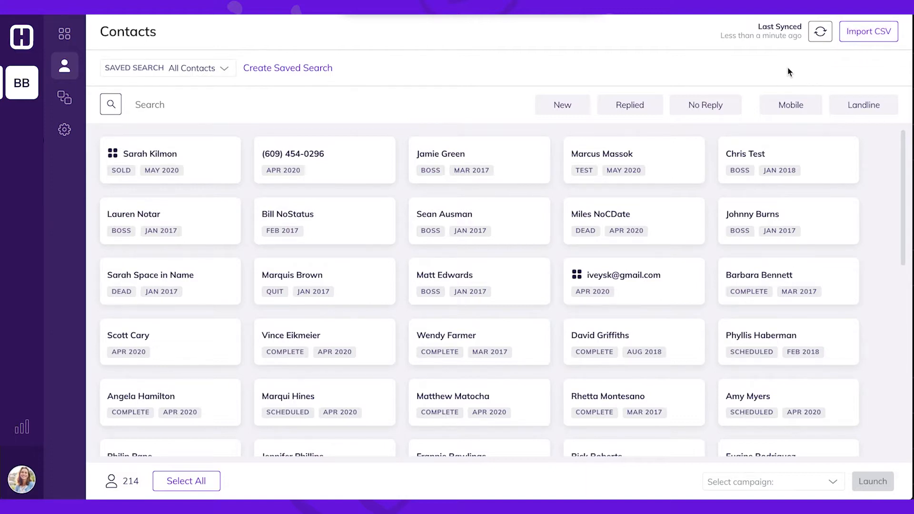
pyautogui.moveTo(245, 133)
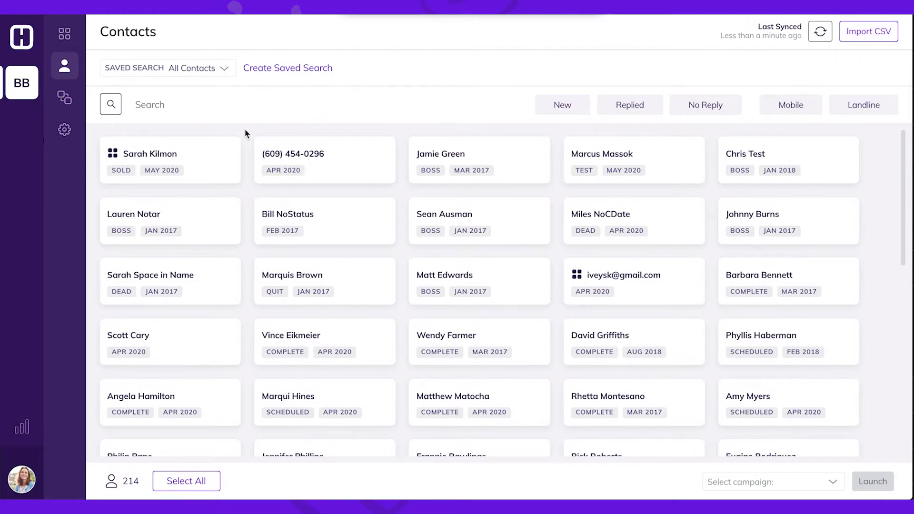
pyautogui.moveTo(225, 153)
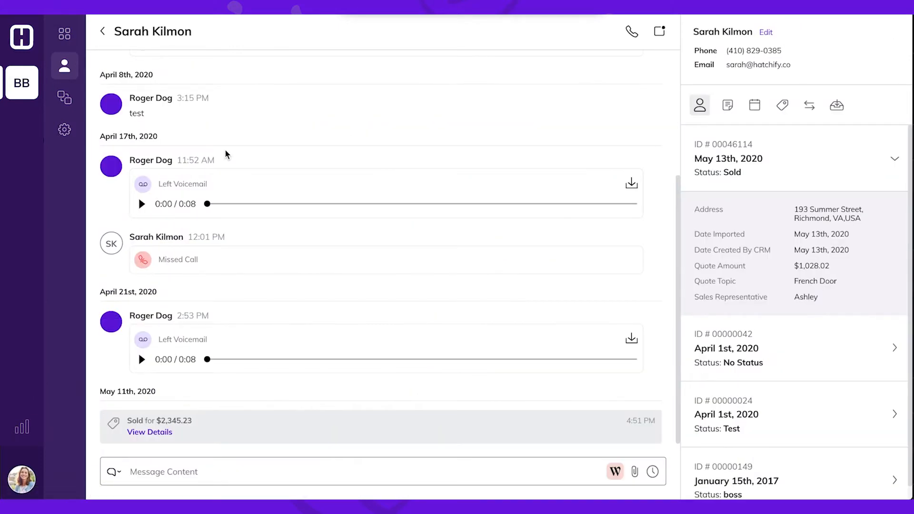
pyautogui.scroll(3)
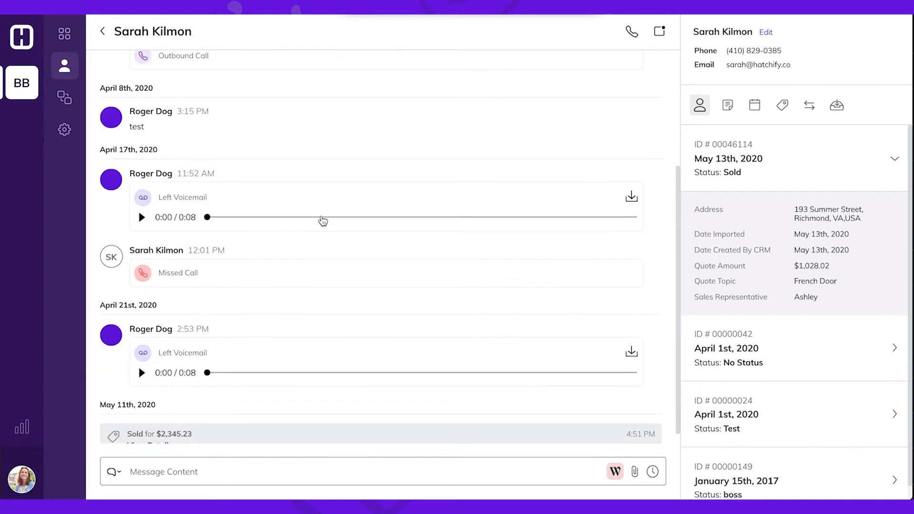
pyautogui.moveTo(822, 207)
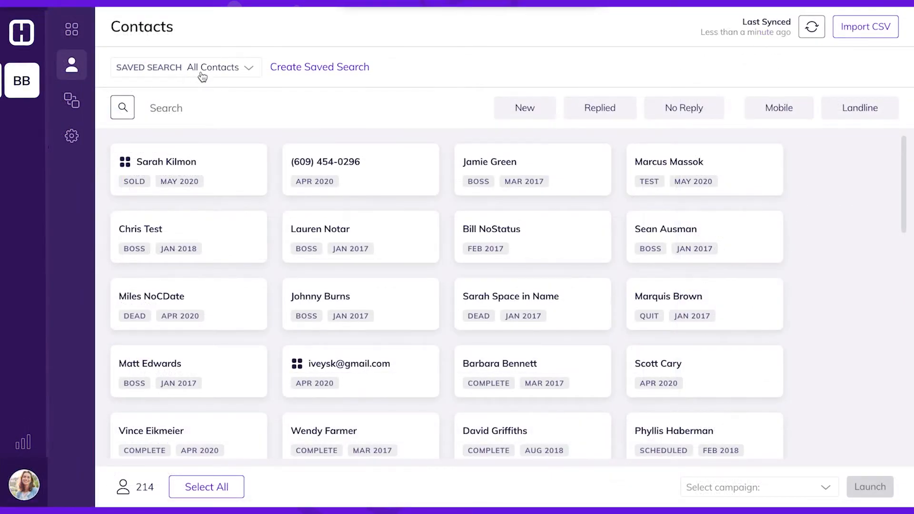
pyautogui.moveTo(201, 77)
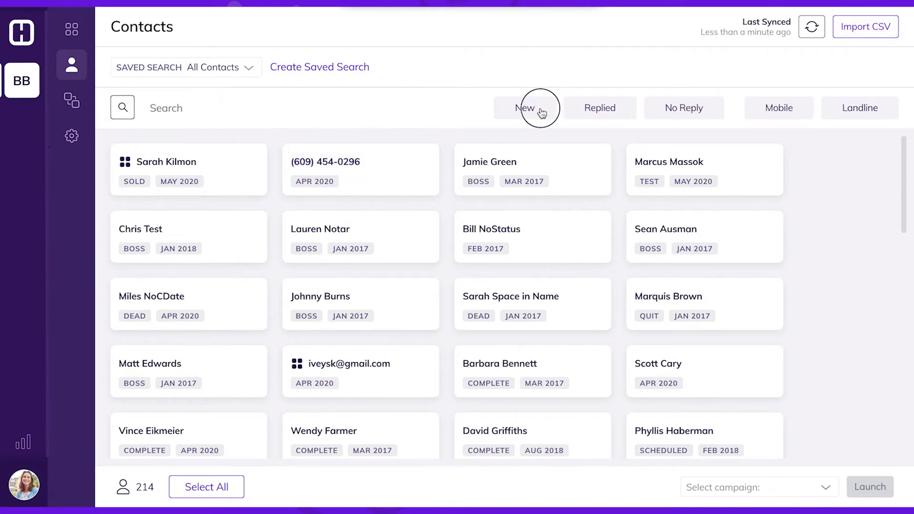
pyautogui.click(523, 107)
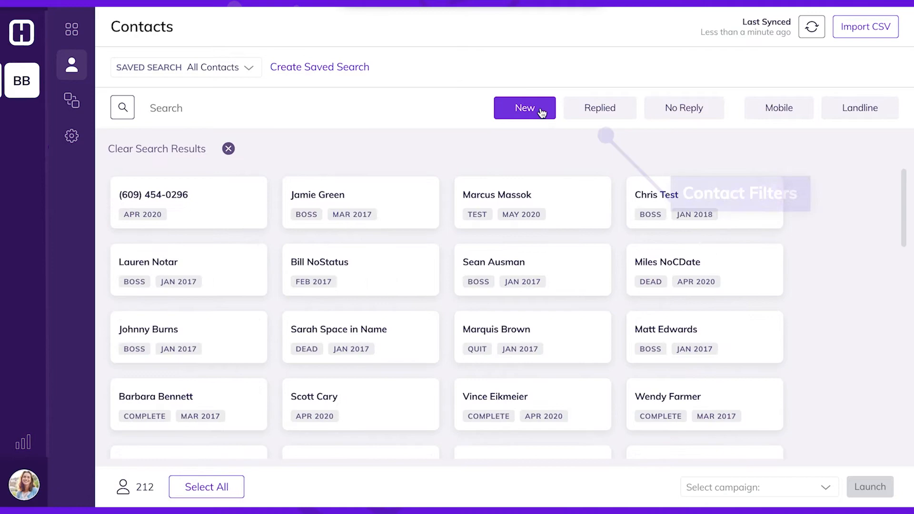
pyautogui.click(684, 107)
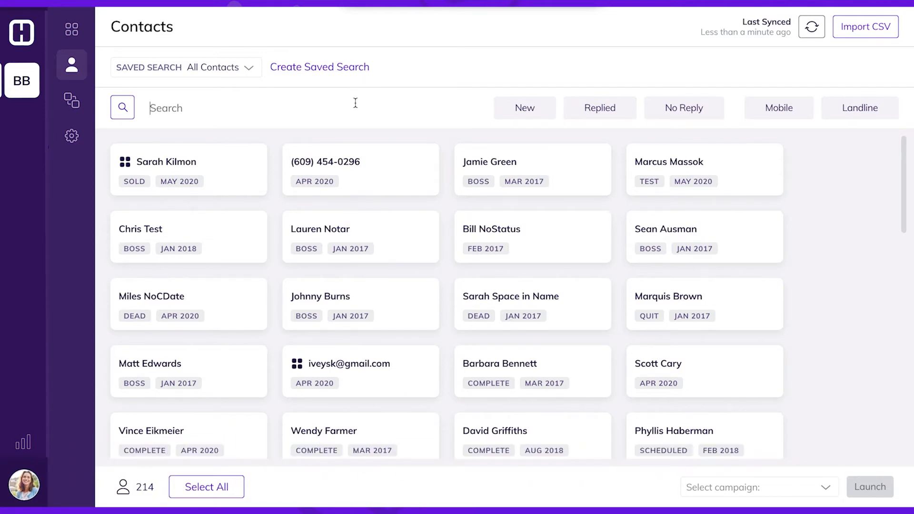
# Search the contacts for 'sold' to narrow the list to matching records
pyautogui.click(811, 27)
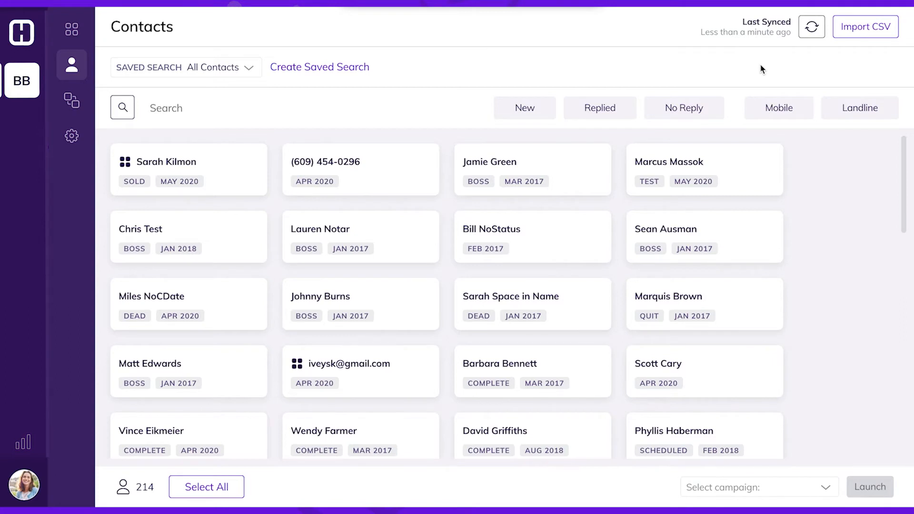
pyautogui.click(176, 108)
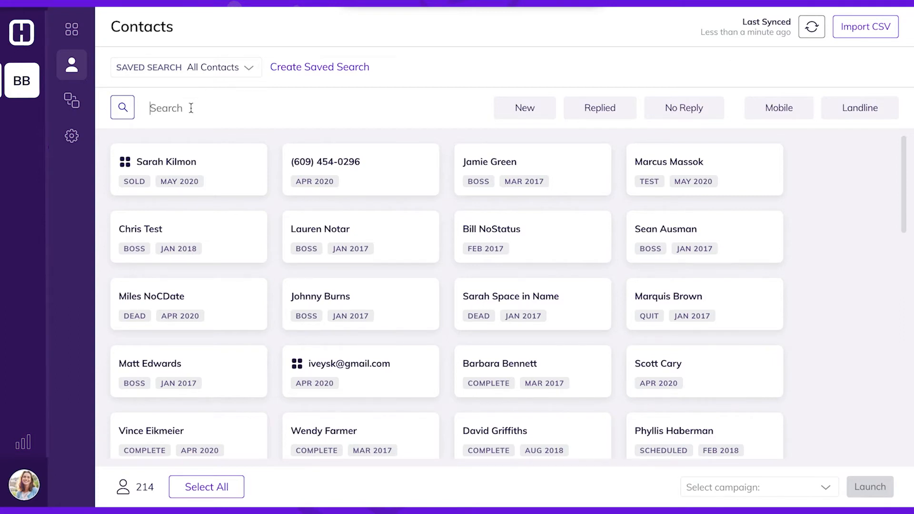
pyautogui.write('s')
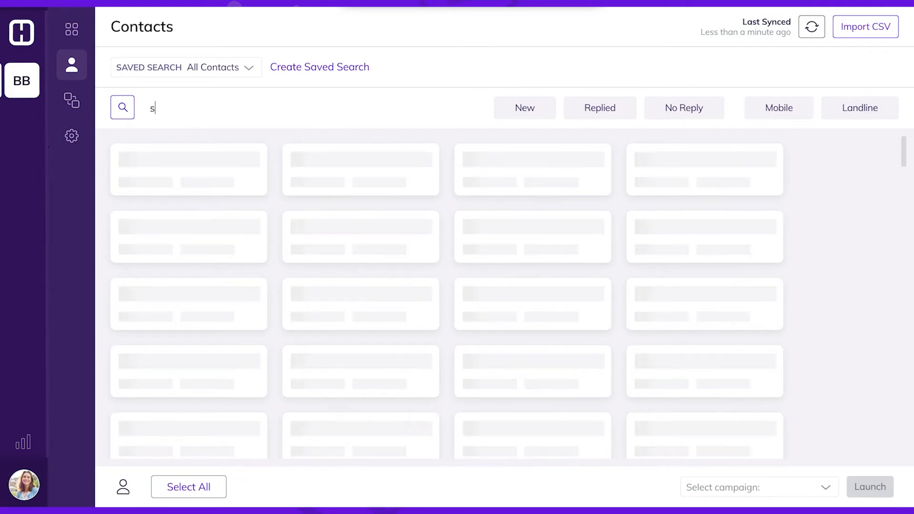
pyautogui.write('old')
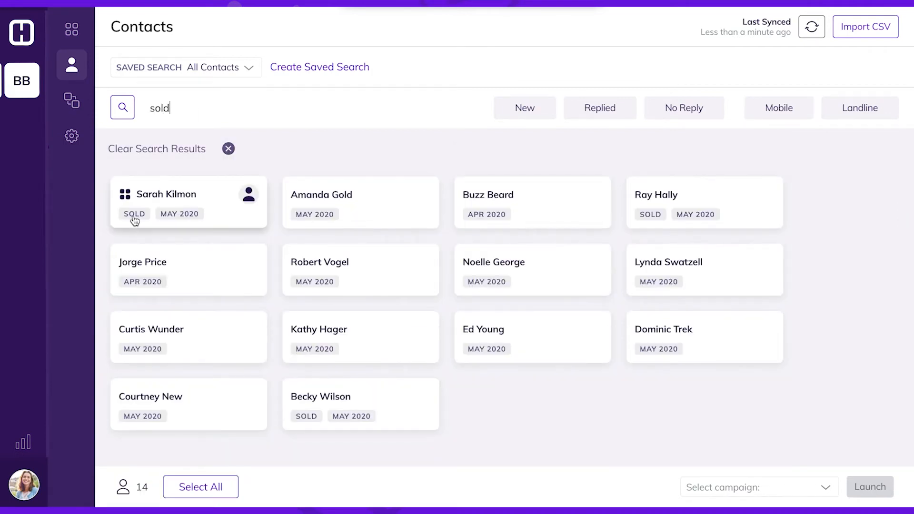
pyautogui.click(758, 486)
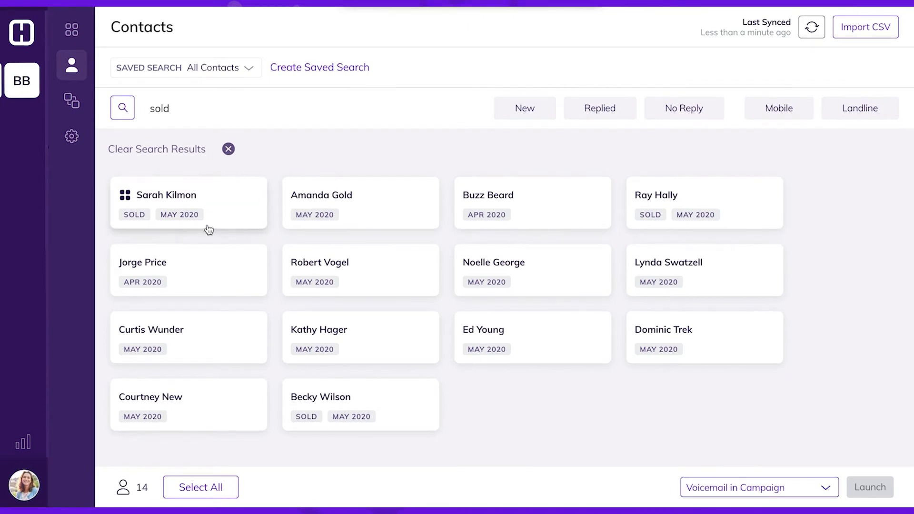
pyautogui.click(189, 202)
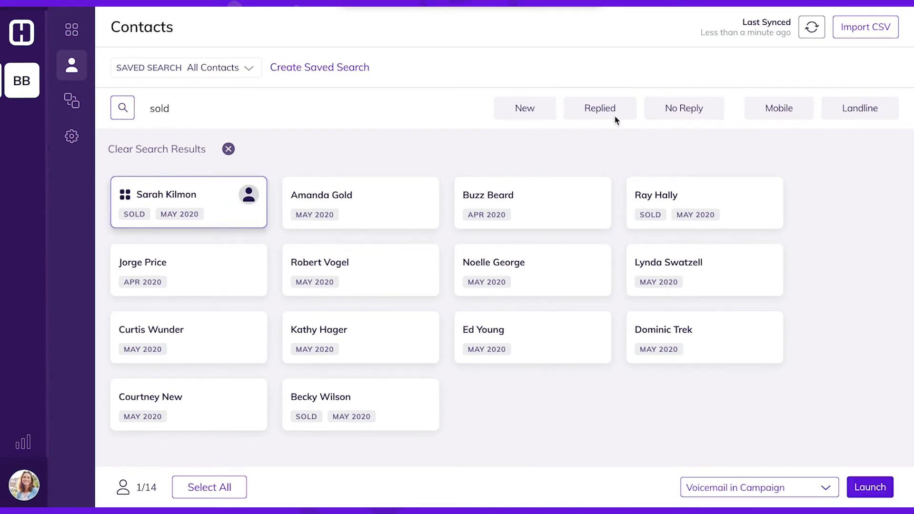
pyautogui.click(704, 202)
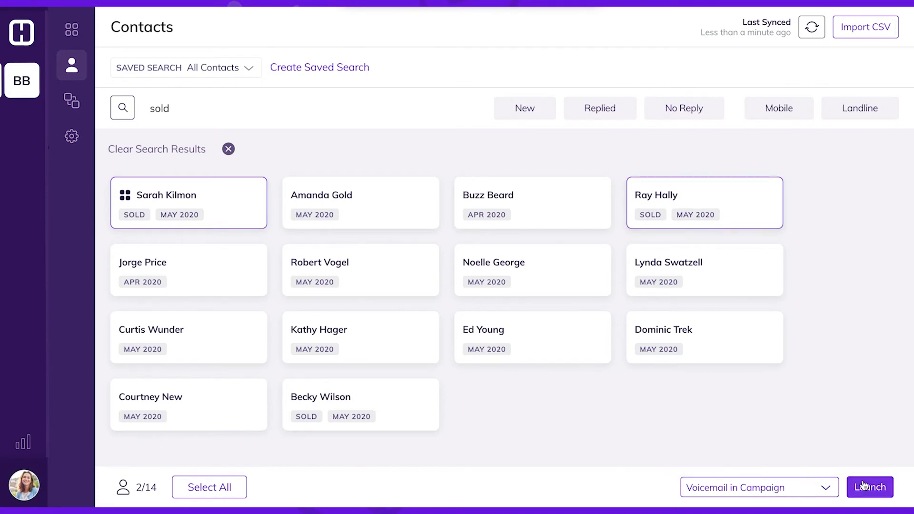
pyautogui.click(869, 488)
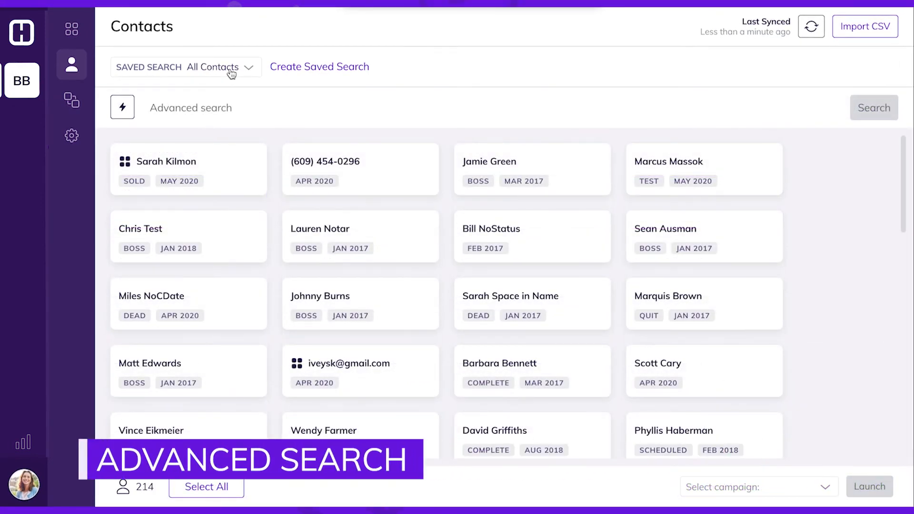
pyautogui.moveTo(211, 74)
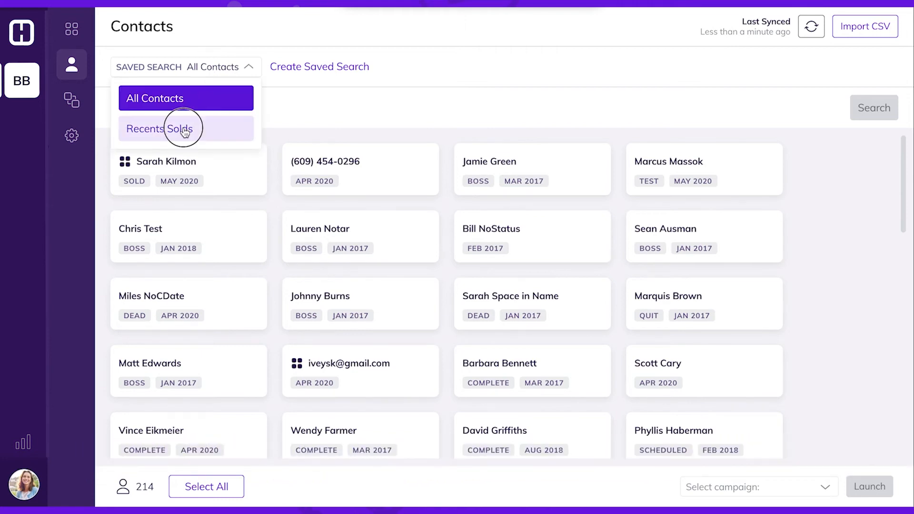
# Apply the Recents Solds saved search and bring up its edit form
pyautogui.click(185, 129)
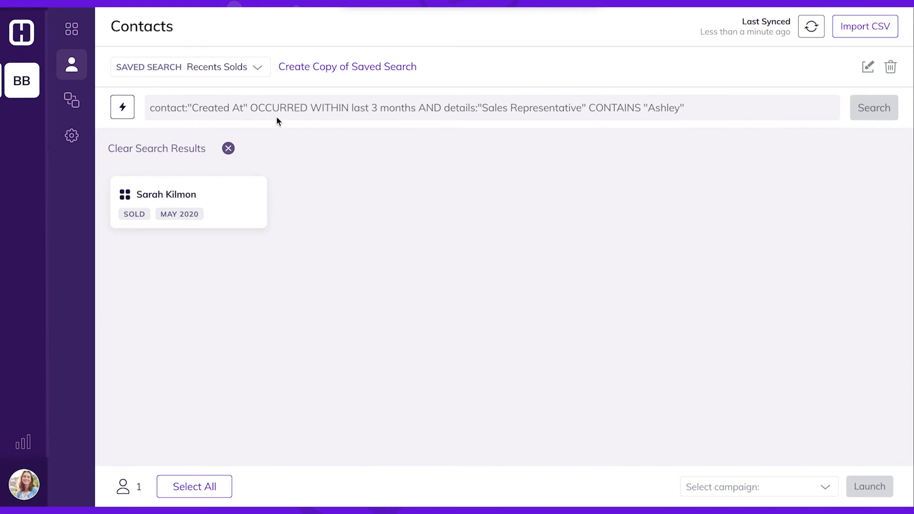
pyautogui.moveTo(381, 112)
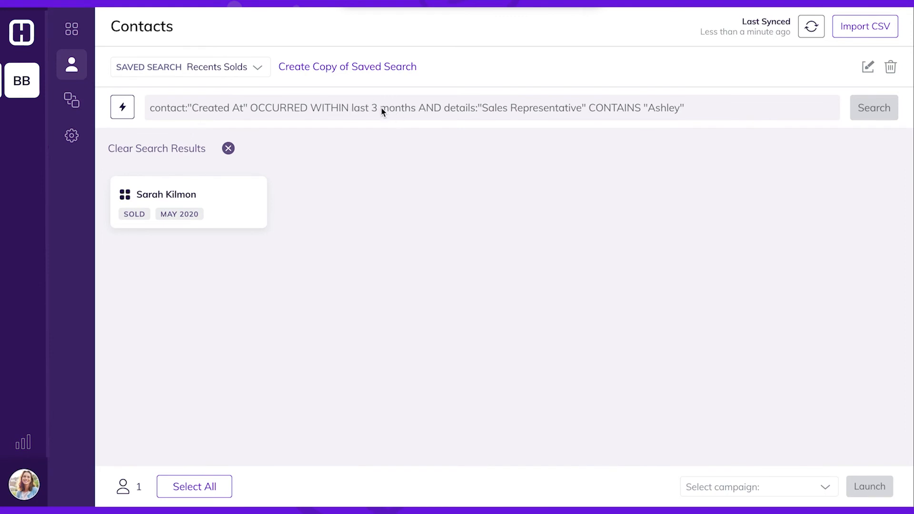
pyautogui.click(868, 66)
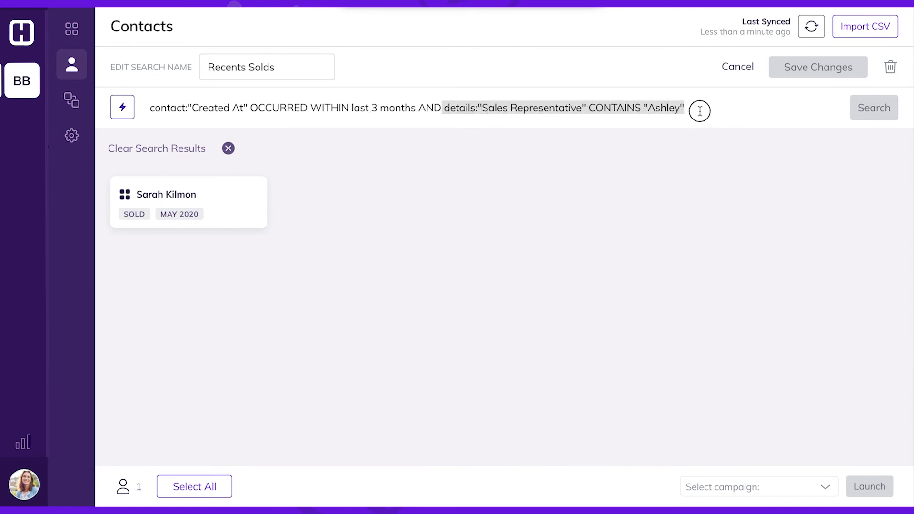
pyautogui.moveTo(325, 151)
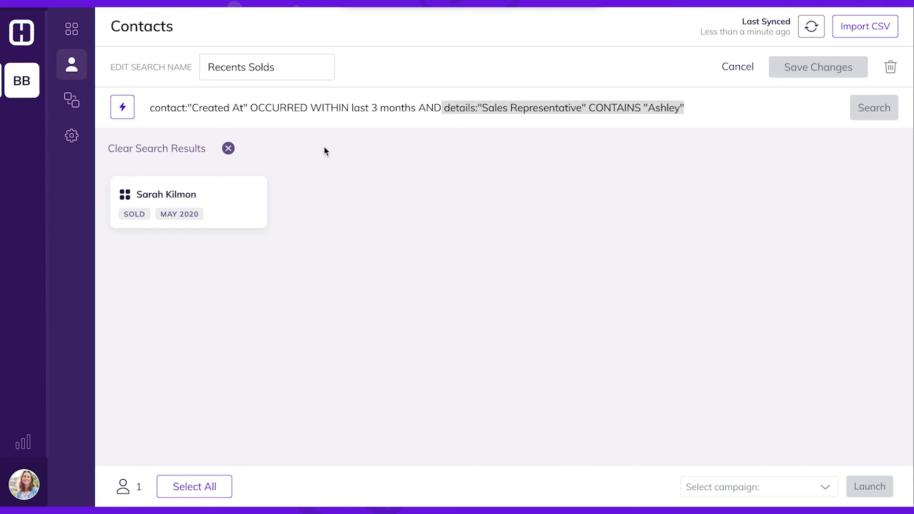